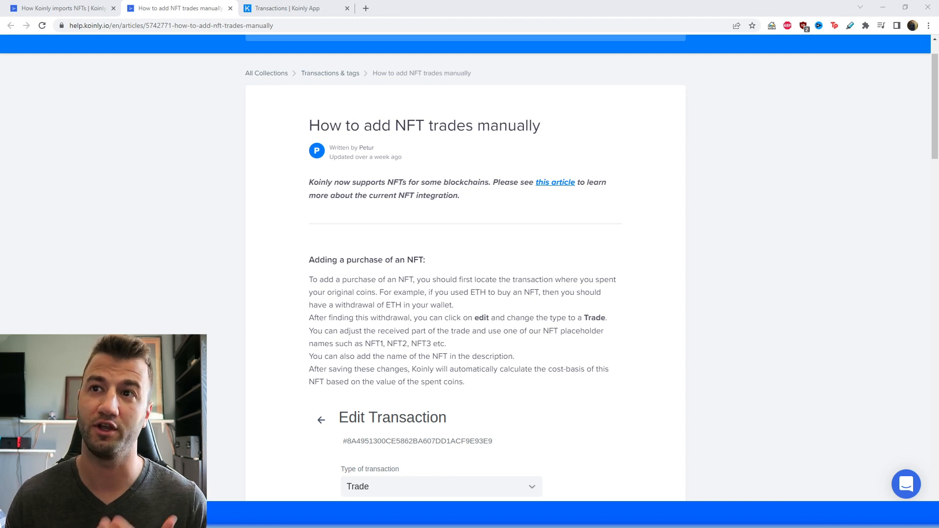
Switch to the 'How Koinly imports NFTs' article and scroll through it.
click(57, 8)
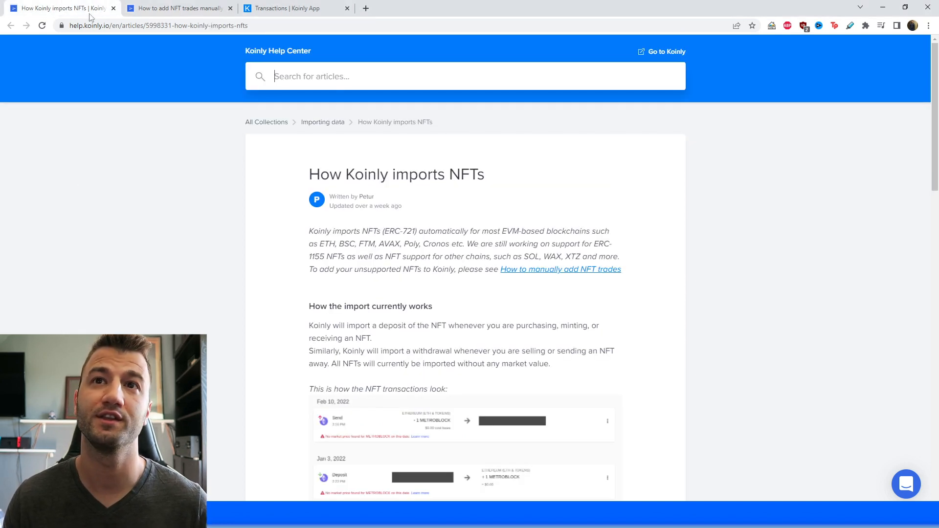
scroll(down, 3)
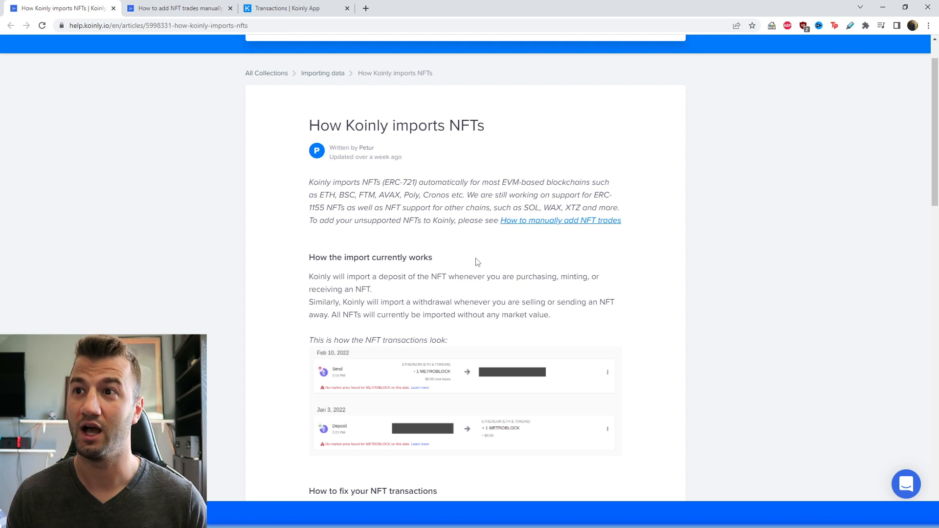
Return to 'How to add NFT trades manually' and scroll to the Edit Transaction screenshot.
click(178, 7)
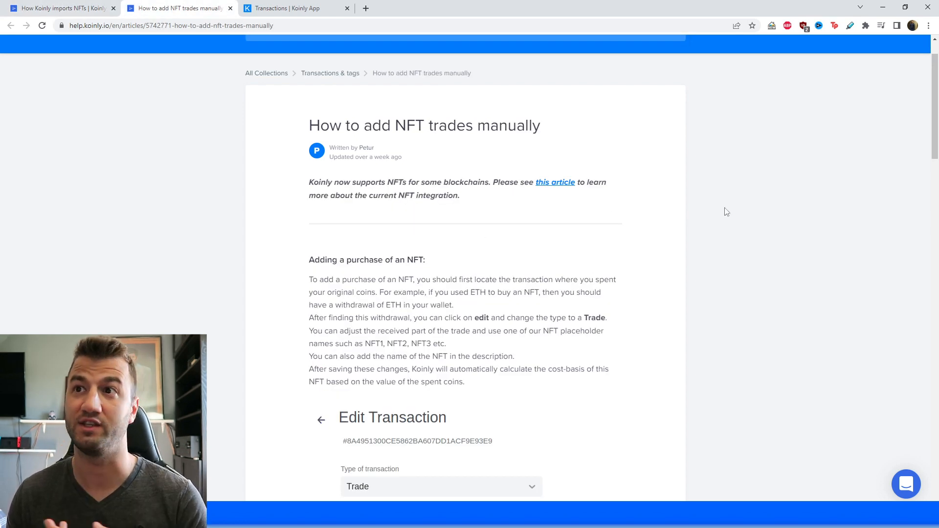
mouse_move(555, 182)
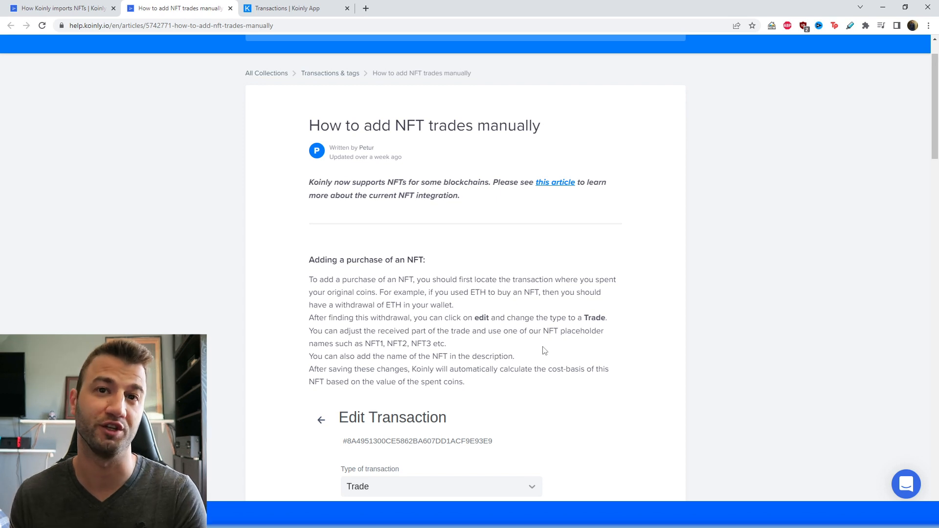
scroll(down, 3)
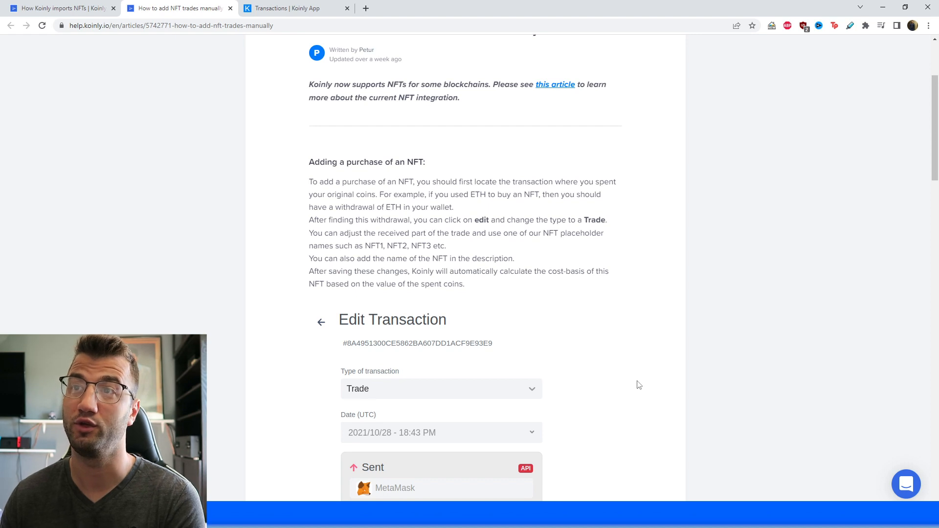
mouse_move(625, 360)
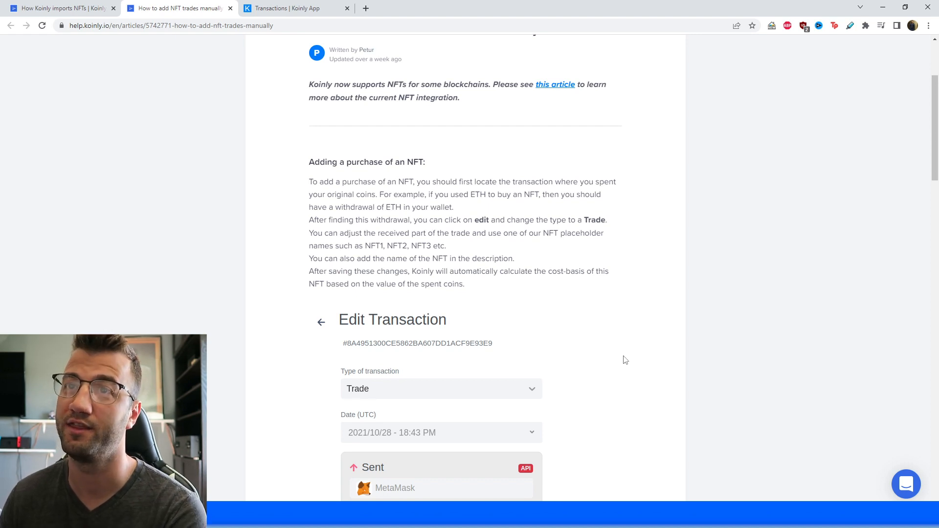
mouse_move(623, 384)
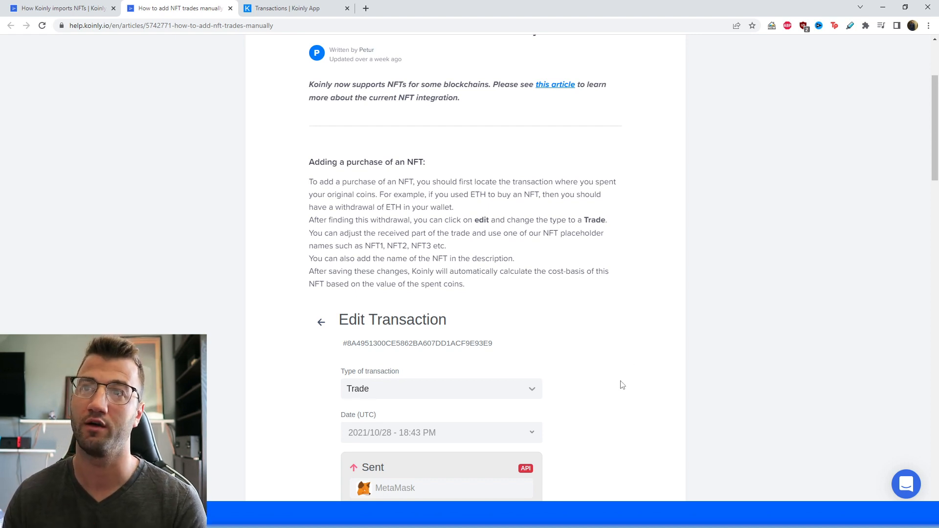
mouse_move(592, 430)
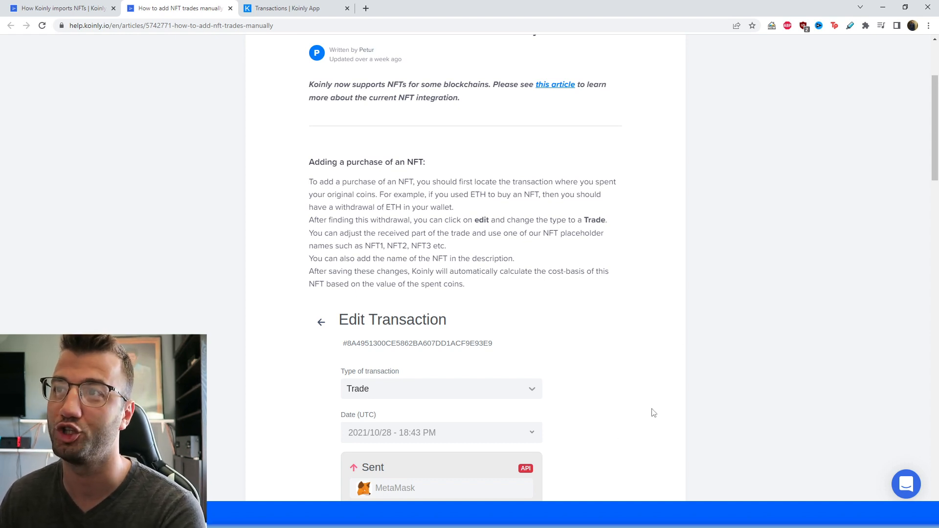
In the Koinly app, review the Trade of 1 ETH from BlockFi for 1 NFT1, described 'Bored Ape'.
click(295, 8)
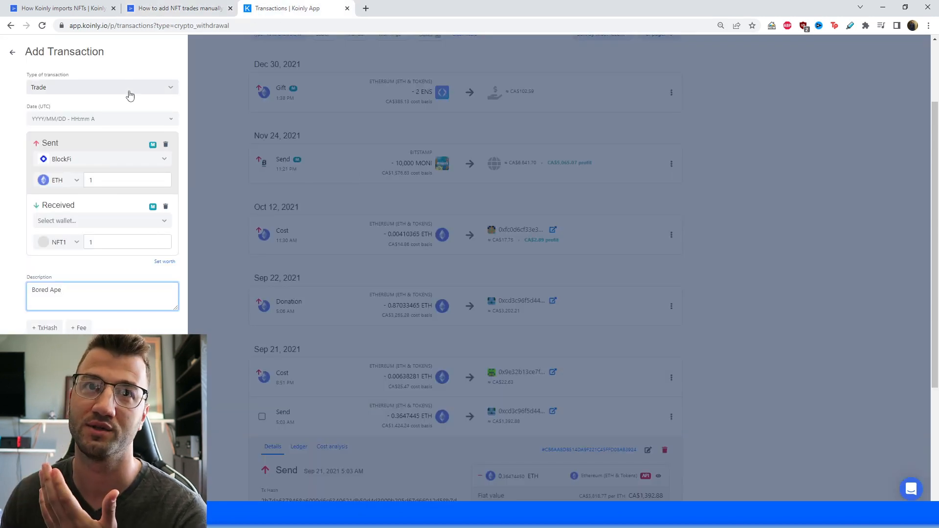
click(101, 87)
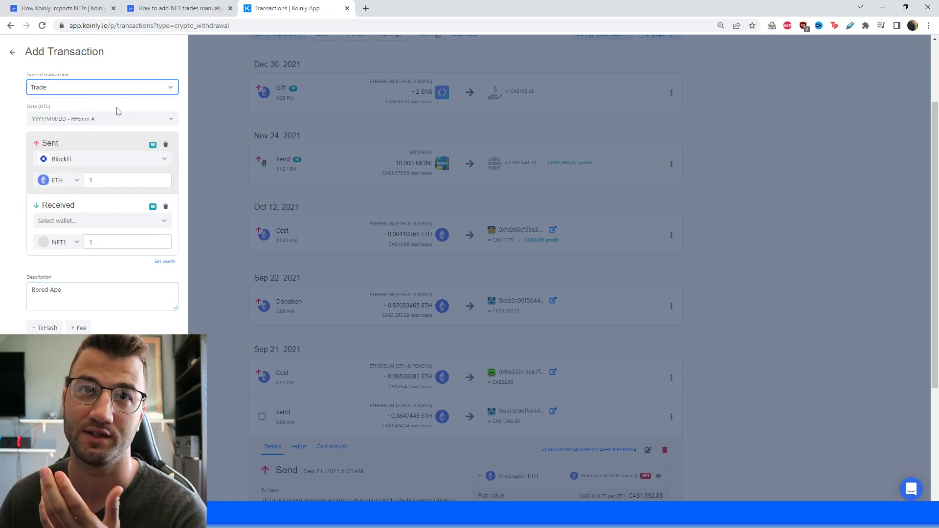
scroll(down, 3)
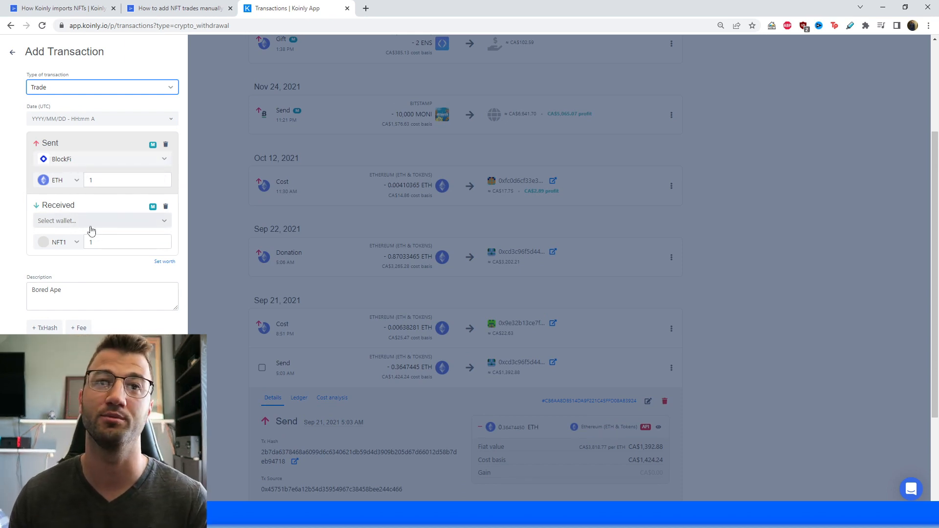
scroll(down, 3)
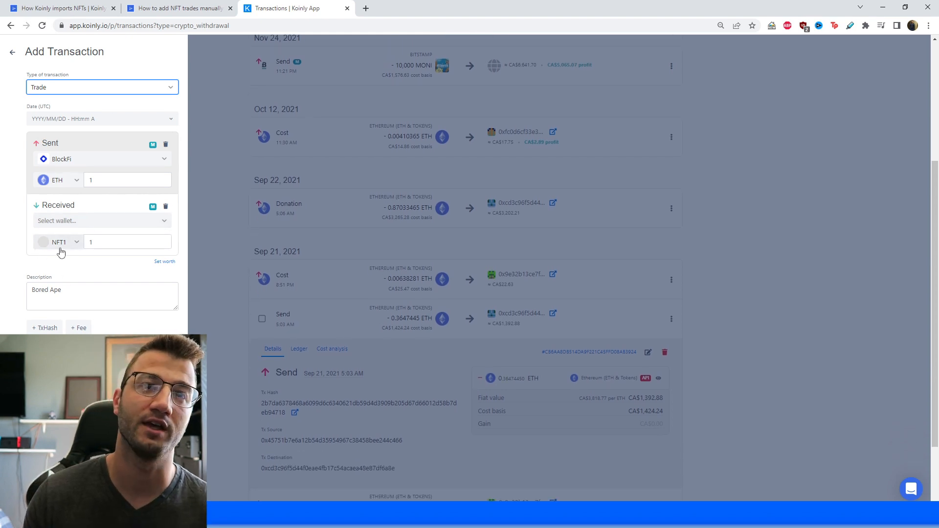
click(59, 242)
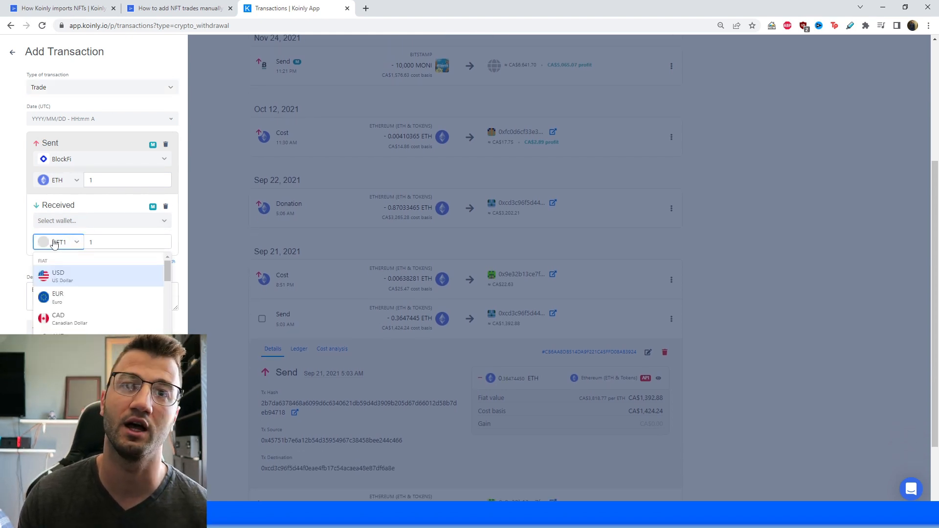
text(Bored Ape)
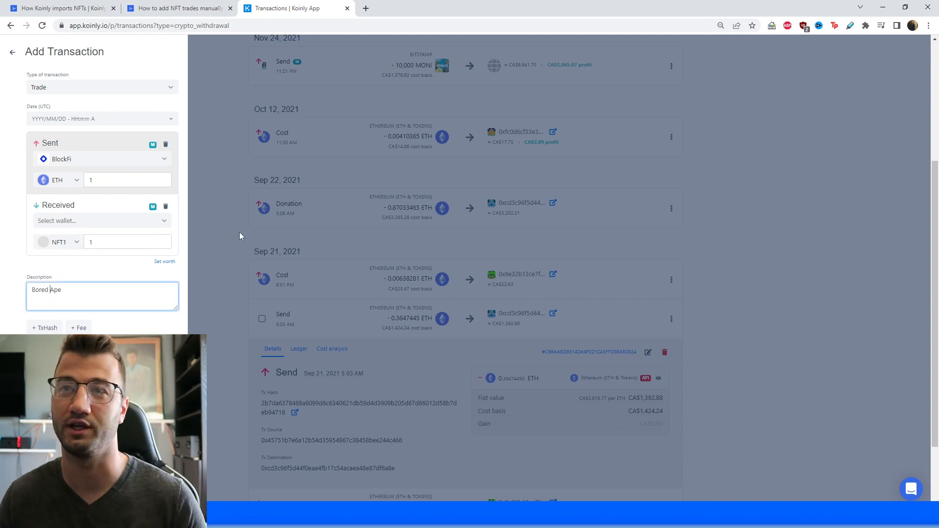
mouse_move(228, 64)
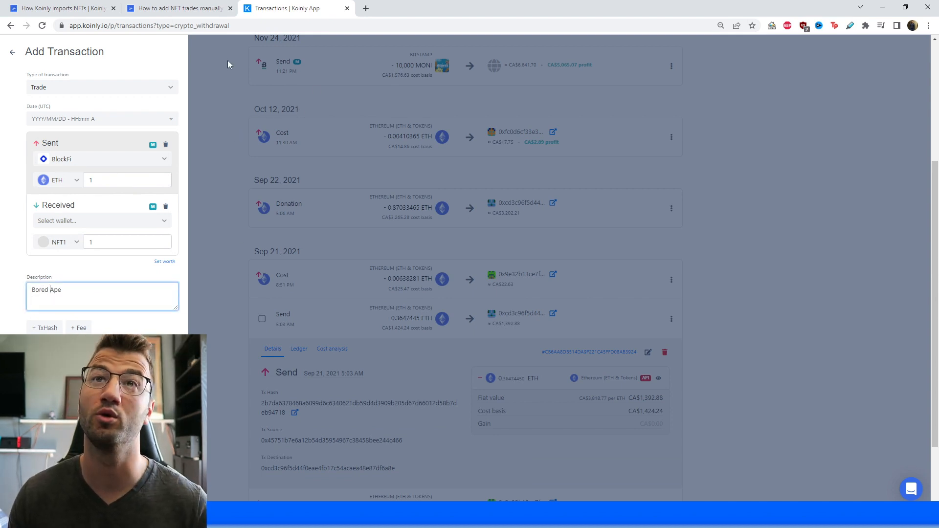
Scroll the help article to the example's highlighted Received section.
click(177, 8)
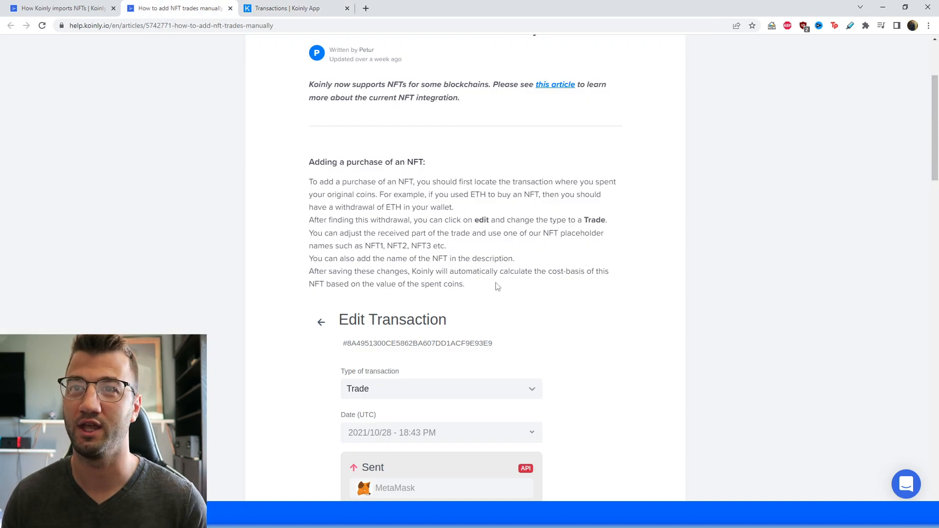
scroll(down, 3)
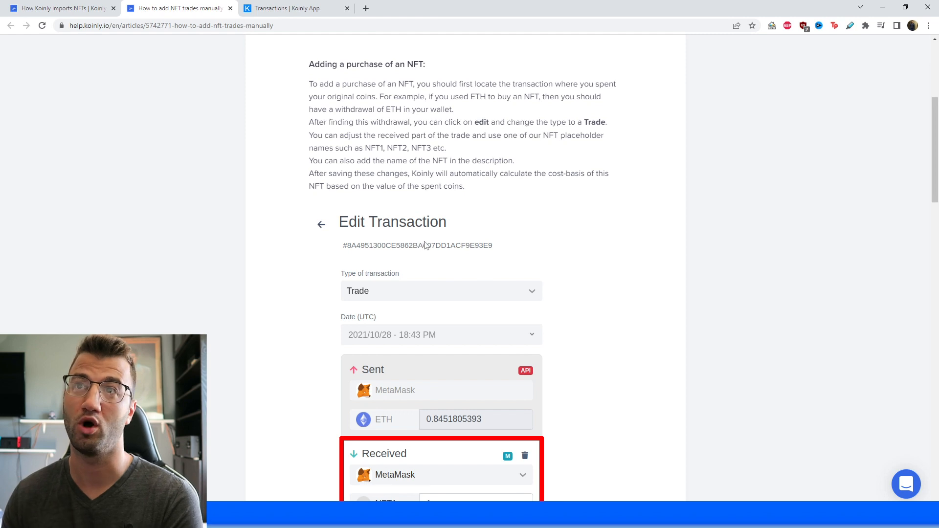
mouse_move(534, 253)
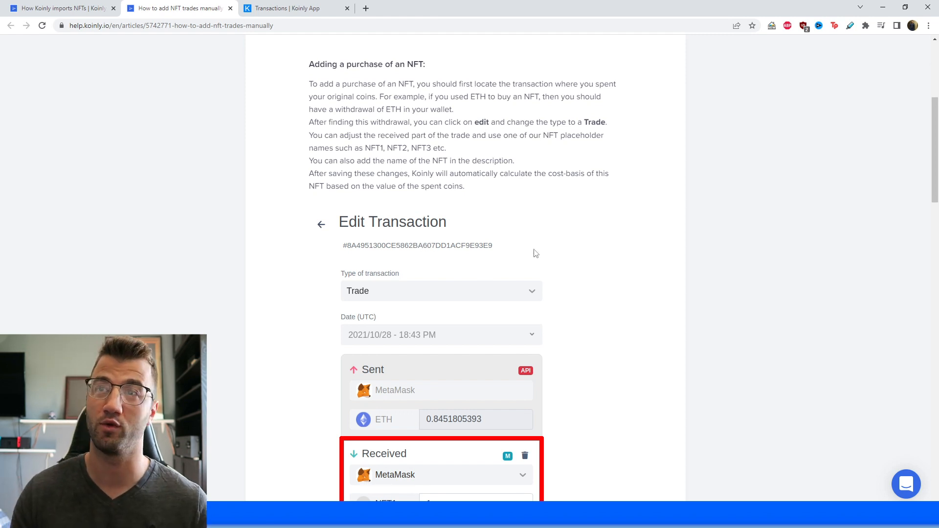
mouse_move(378, 259)
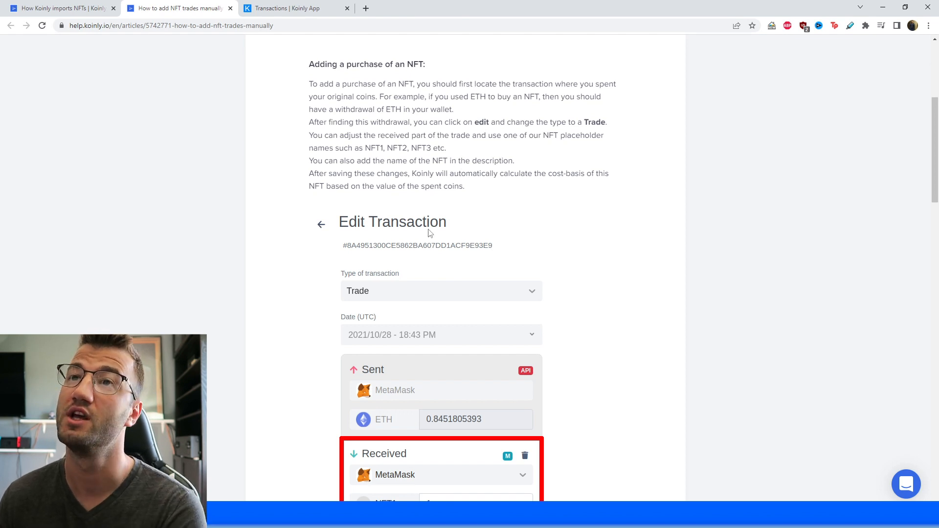
mouse_move(171, 106)
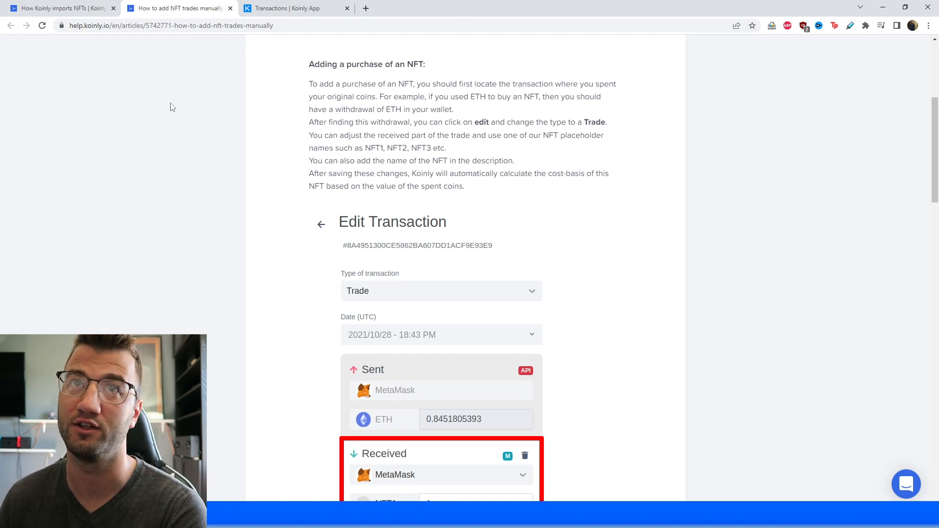
Glance at the Bored Ape trade form, then return to the manual NFT trades article.
click(293, 8)
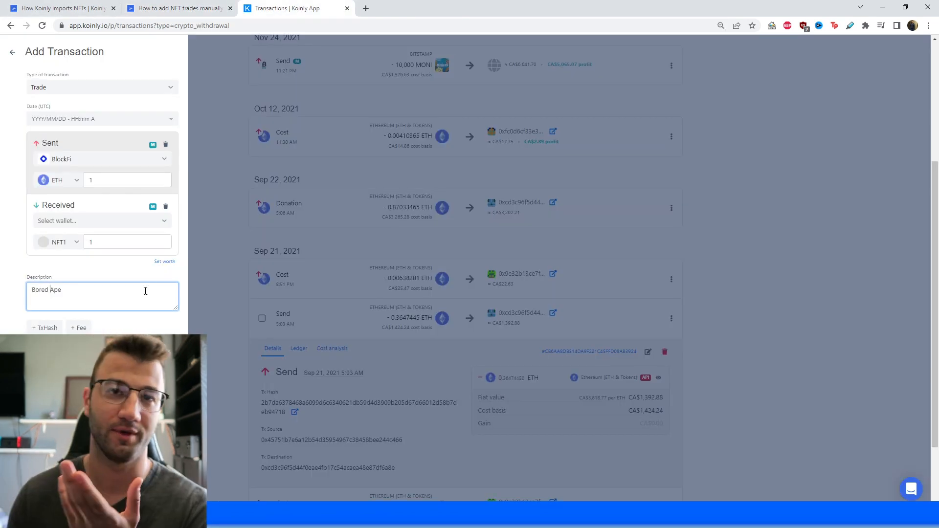
click(176, 9)
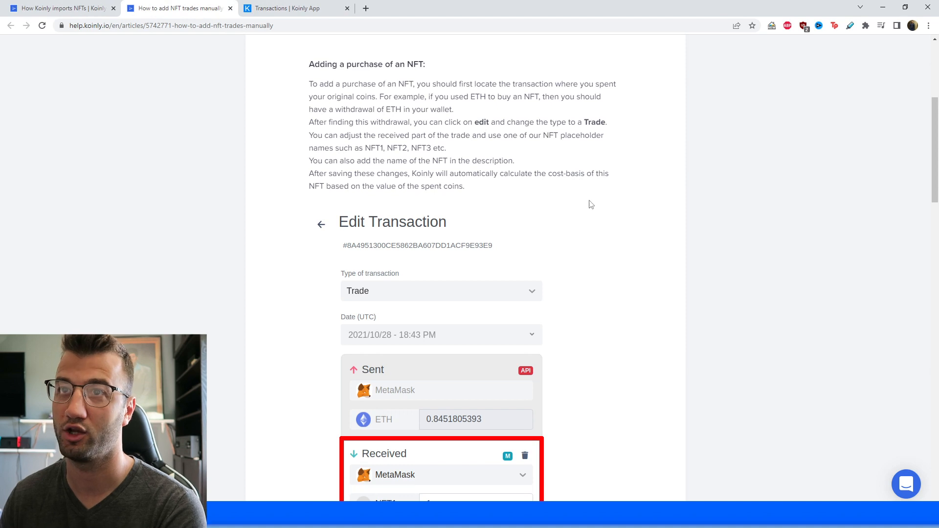
mouse_move(437, 273)
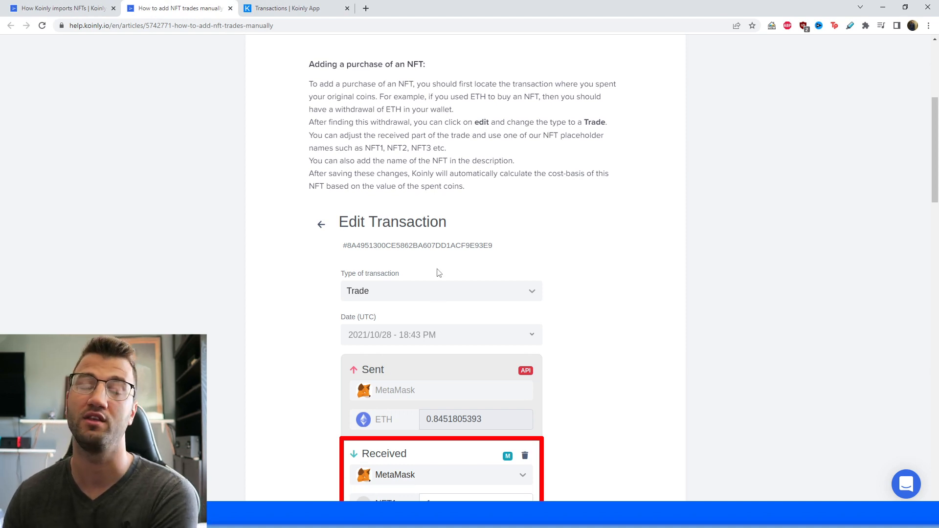
scroll(down, 3)
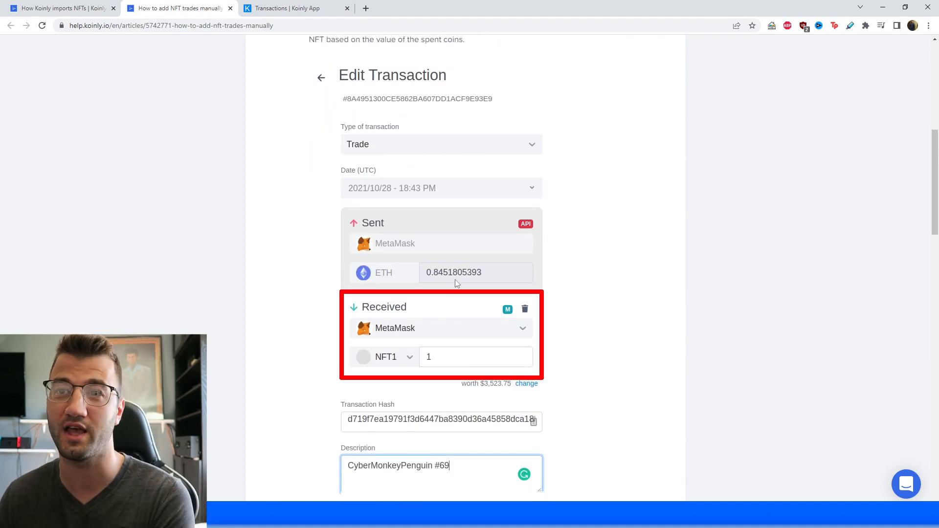
scroll(down, 3)
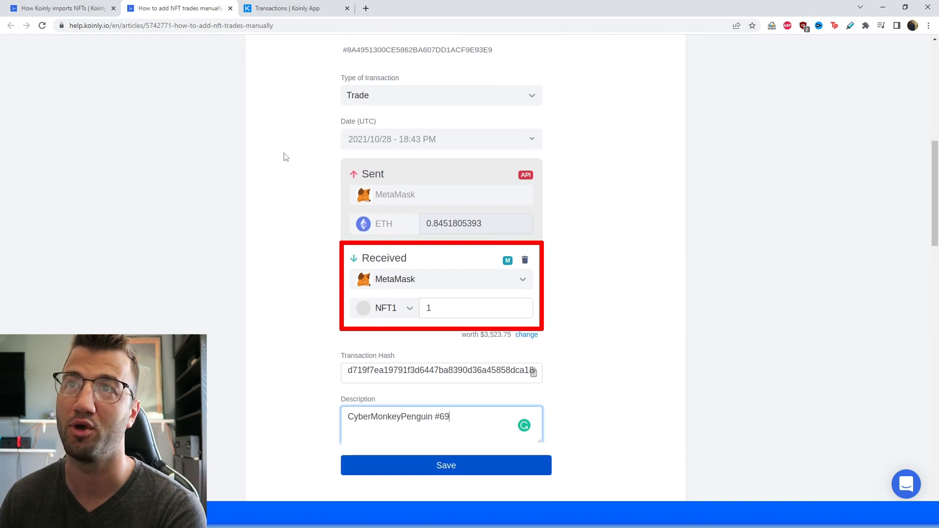
mouse_move(380, 96)
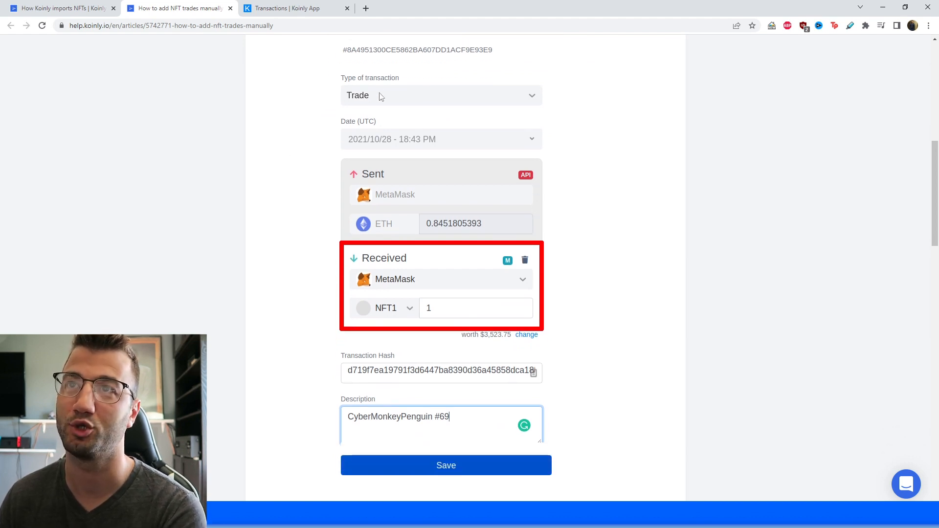
scroll(down, 3)
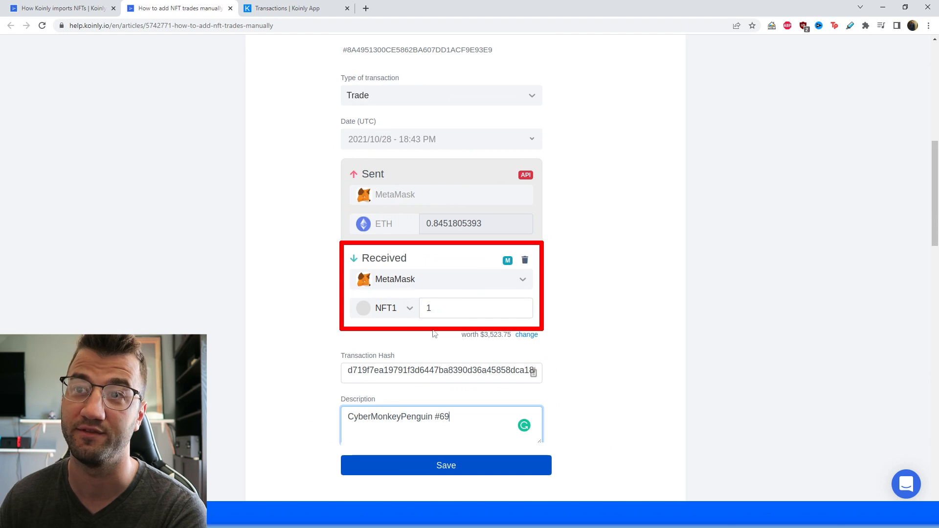
scroll(down, 3)
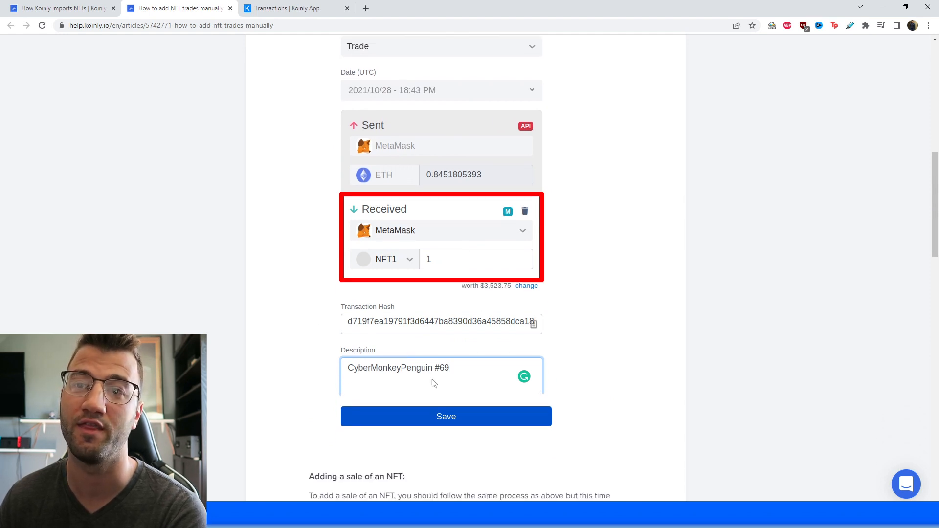
scroll(down, 3)
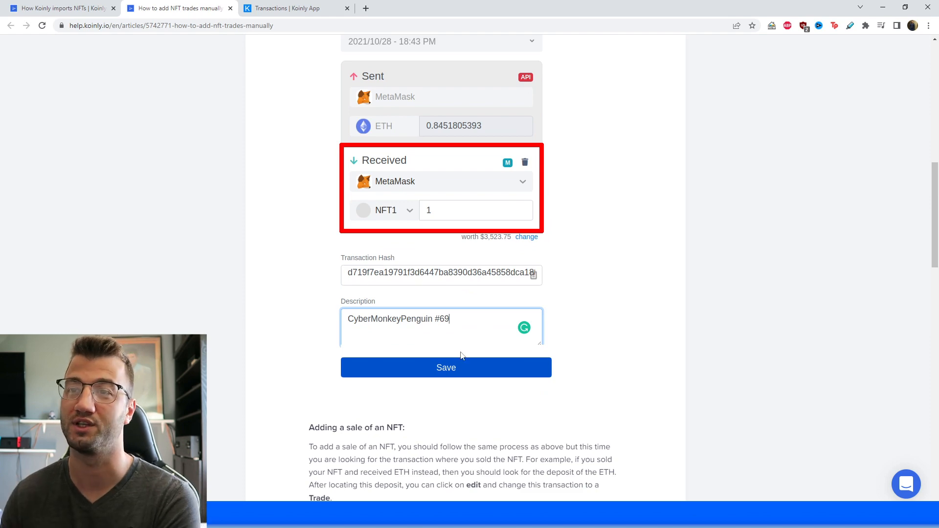
scroll(down, 3)
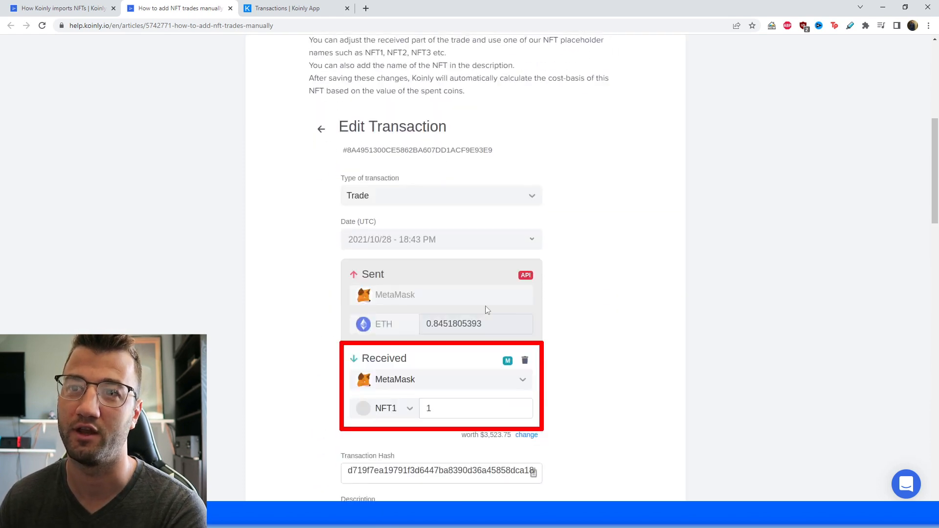
Scroll to 'Adding a sale of an NFT', whose example sends 1 NFT1 from MetaMask.
scroll(down, 3)
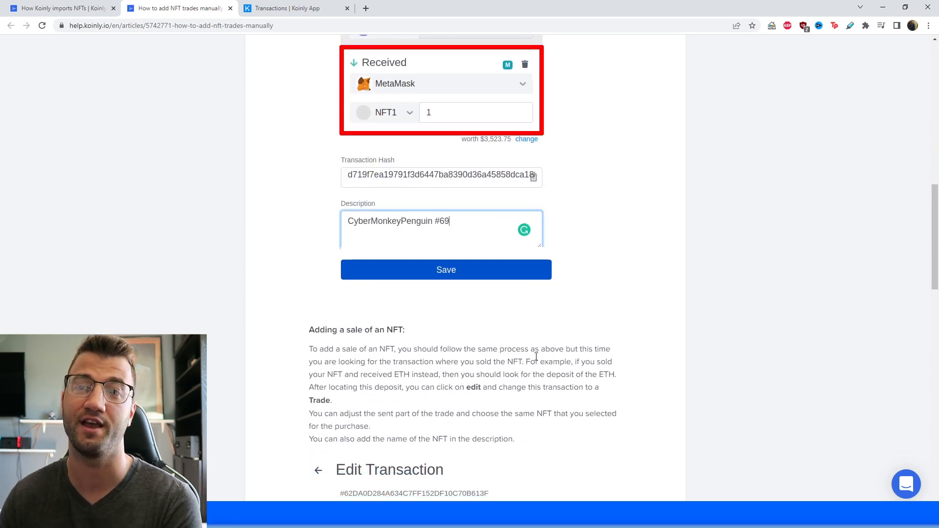
scroll(down, 3)
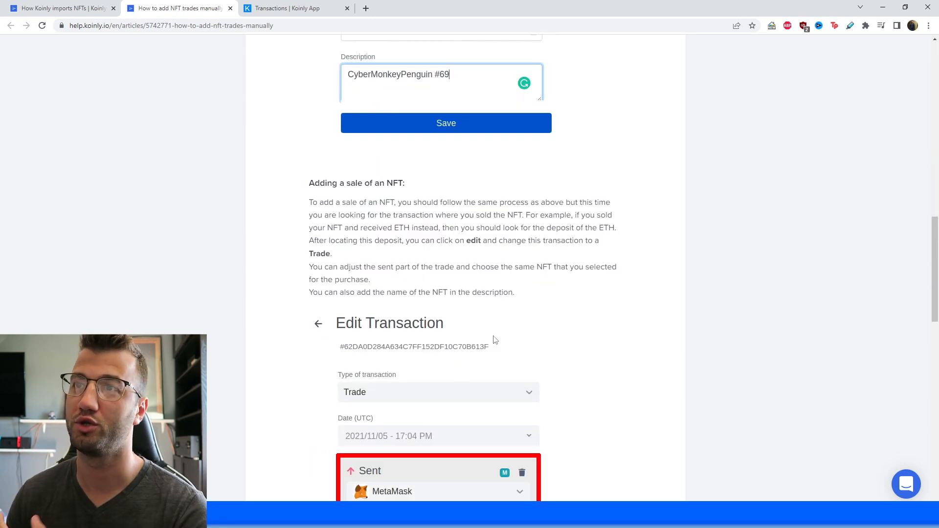
mouse_move(518, 355)
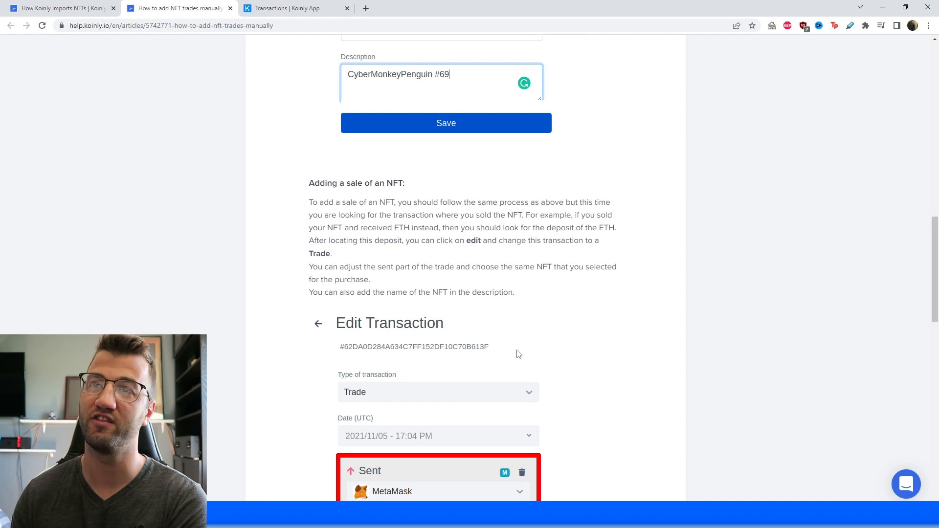
mouse_move(401, 439)
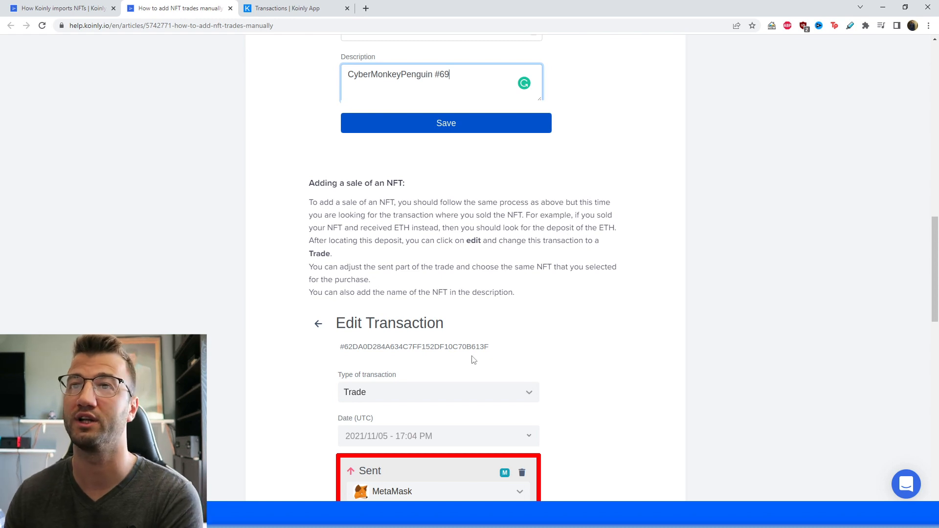
mouse_move(469, 309)
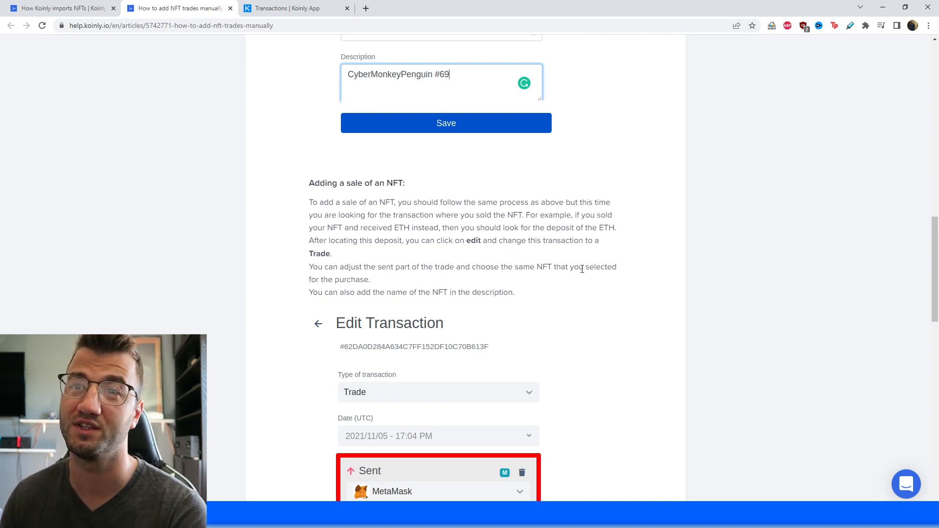
mouse_move(319, 66)
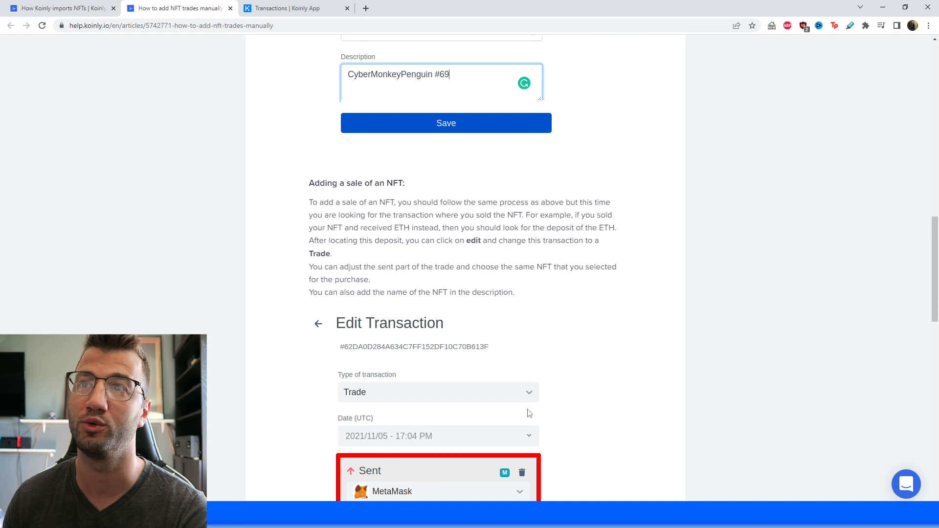
mouse_move(365, 21)
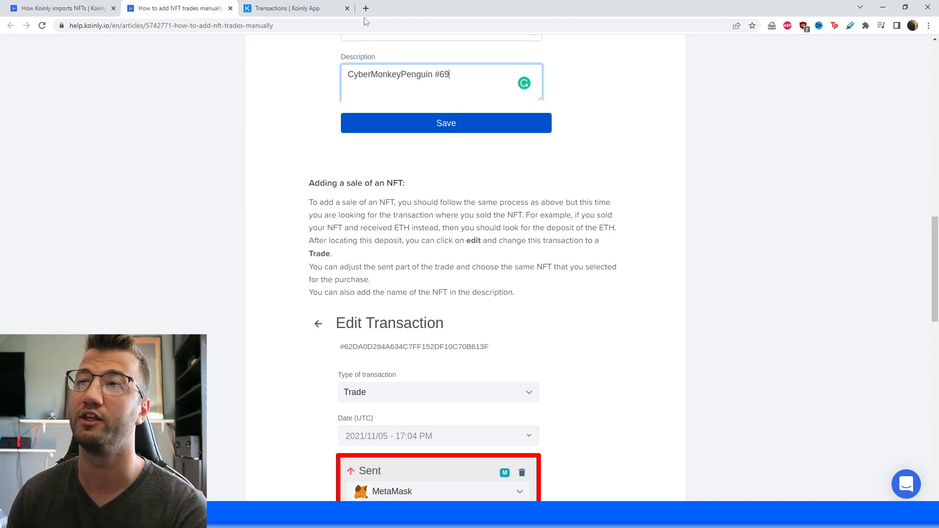
mouse_move(296, 8)
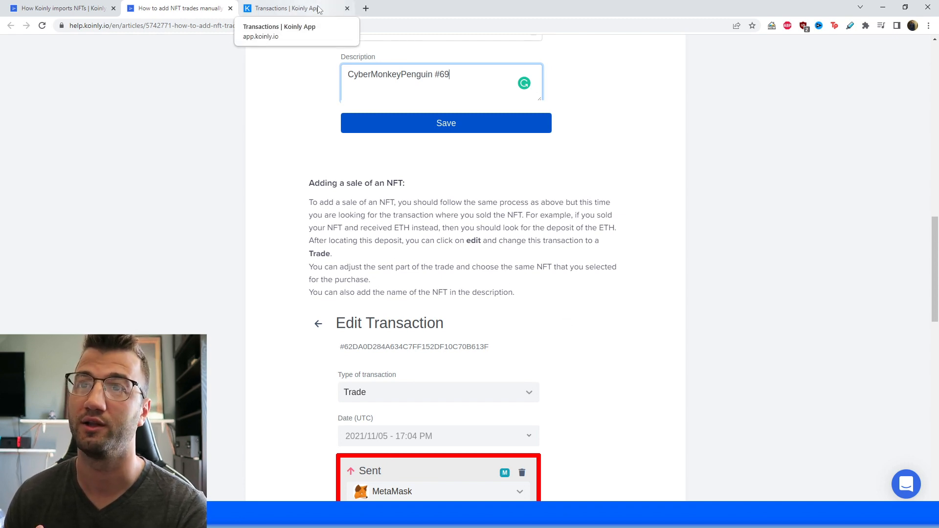
click(174, 8)
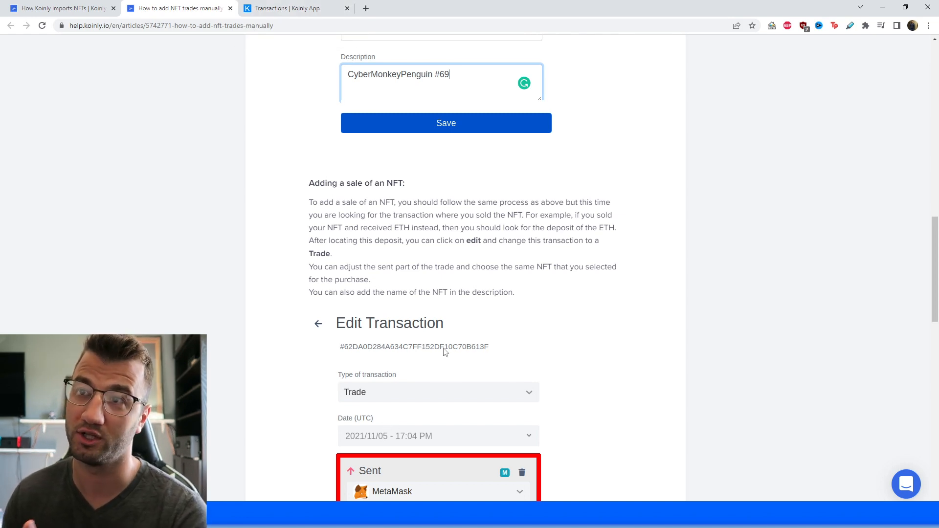
mouse_move(541, 355)
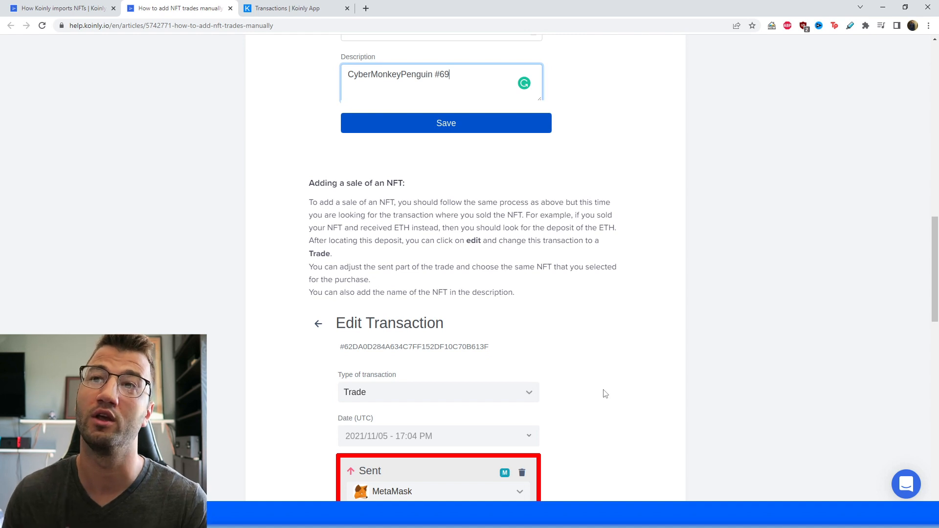
scroll(down, 3)
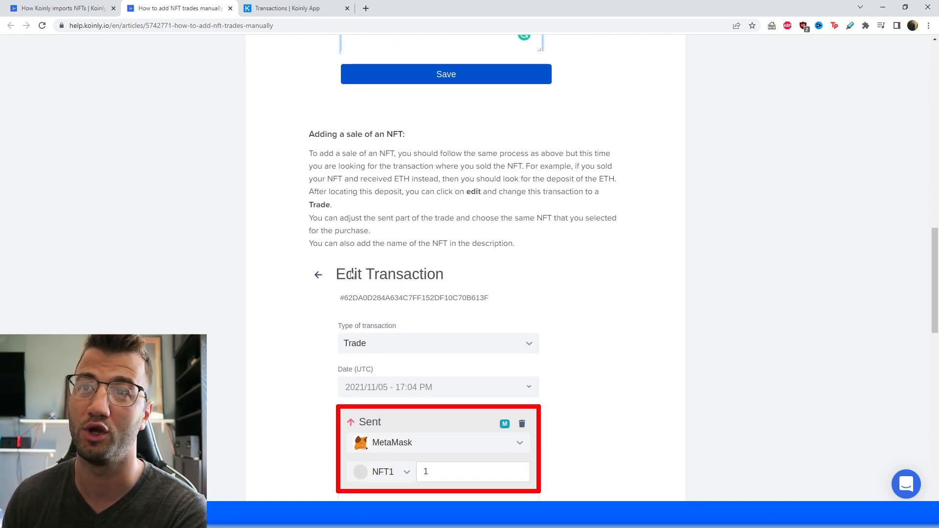
Scroll past the sale example to the exchange rows screenshot and 'Good to know' note.
scroll(down, 3)
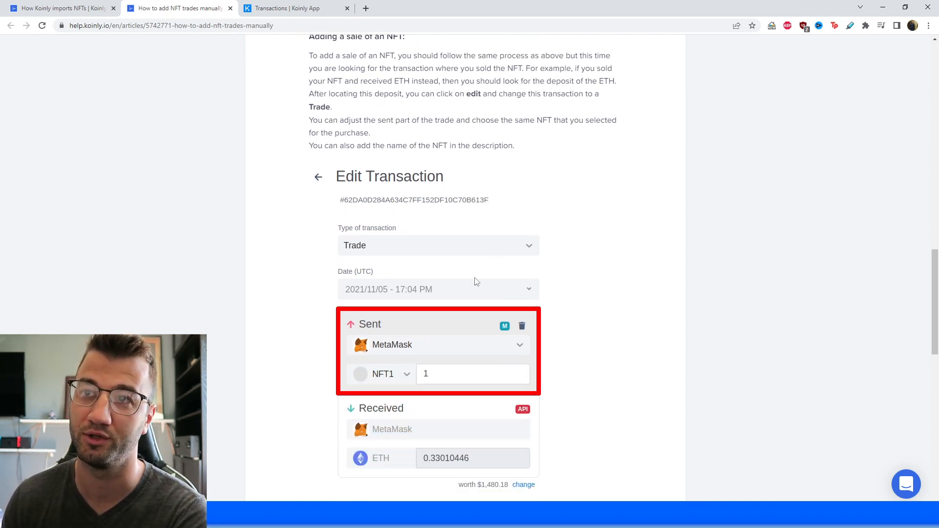
scroll(down, 3)
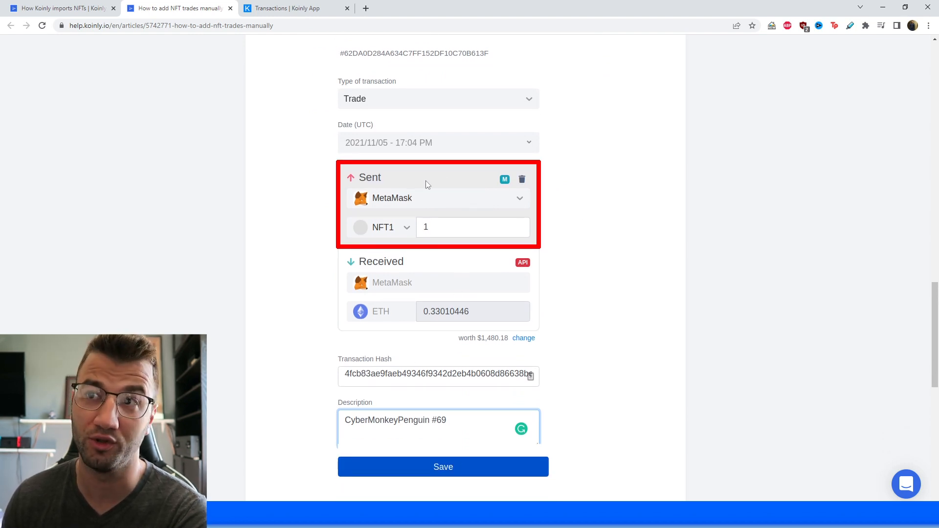
mouse_move(403, 341)
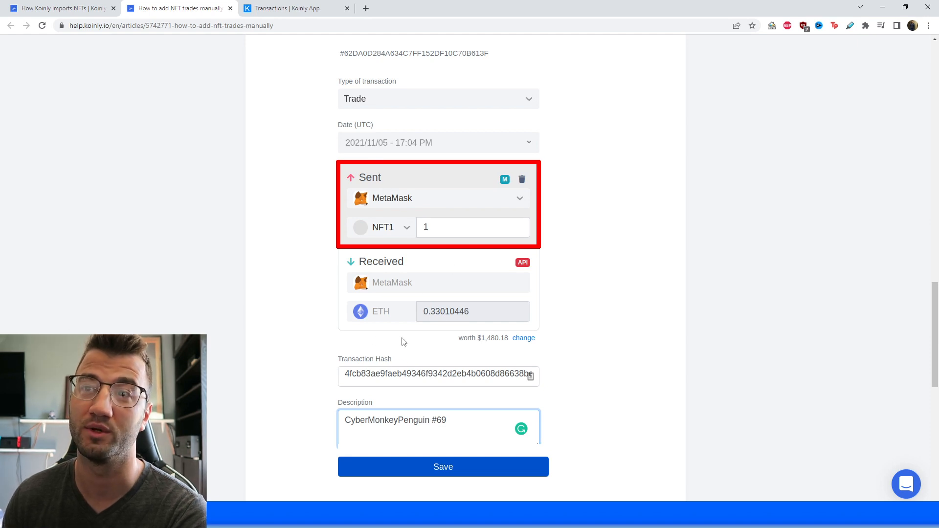
mouse_move(469, 323)
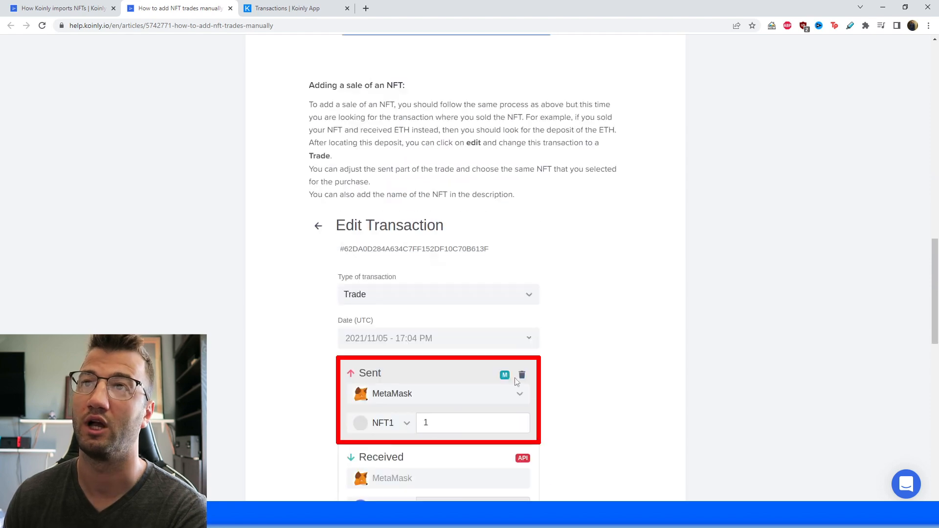
scroll(down, 3)
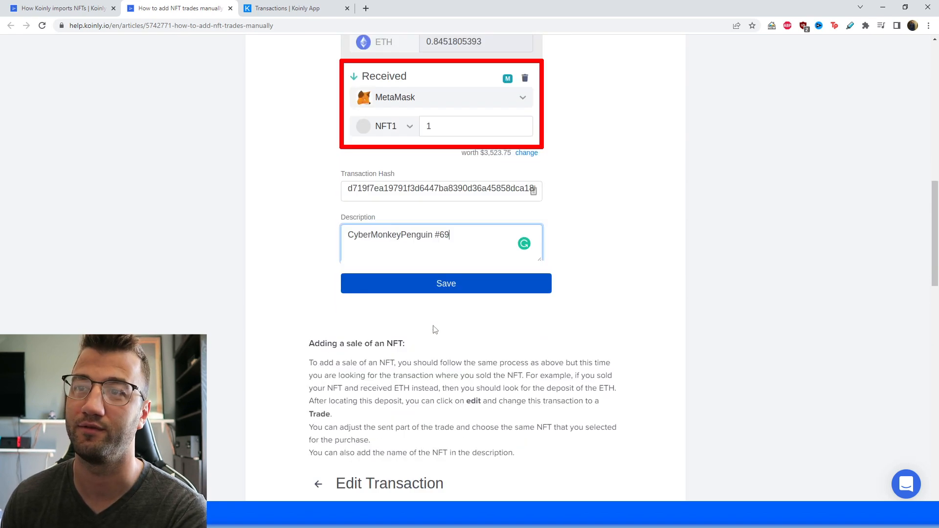
scroll(down, 3)
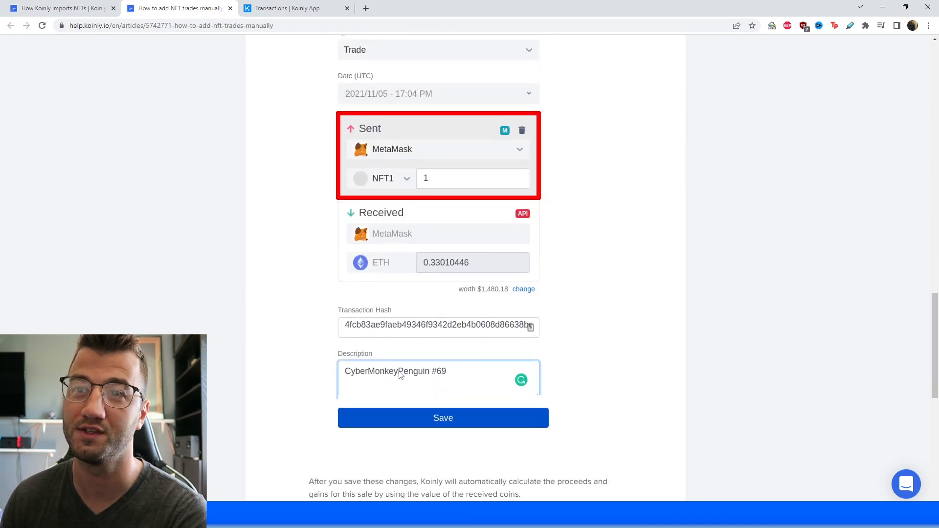
scroll(down, 3)
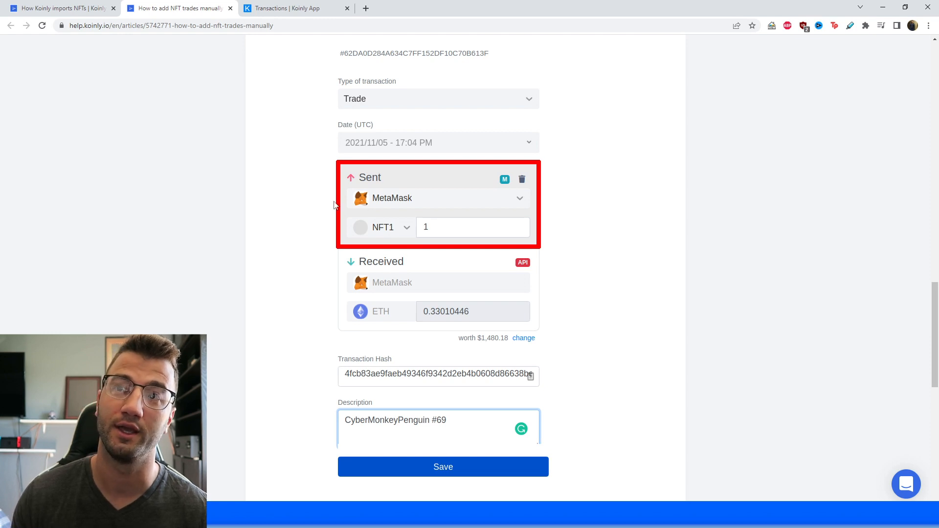
scroll(down, 3)
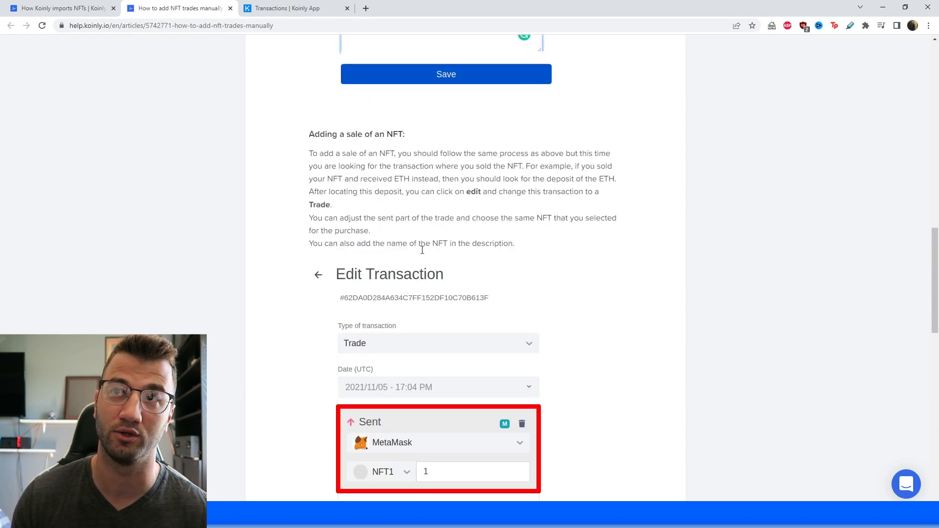
scroll(down, 3)
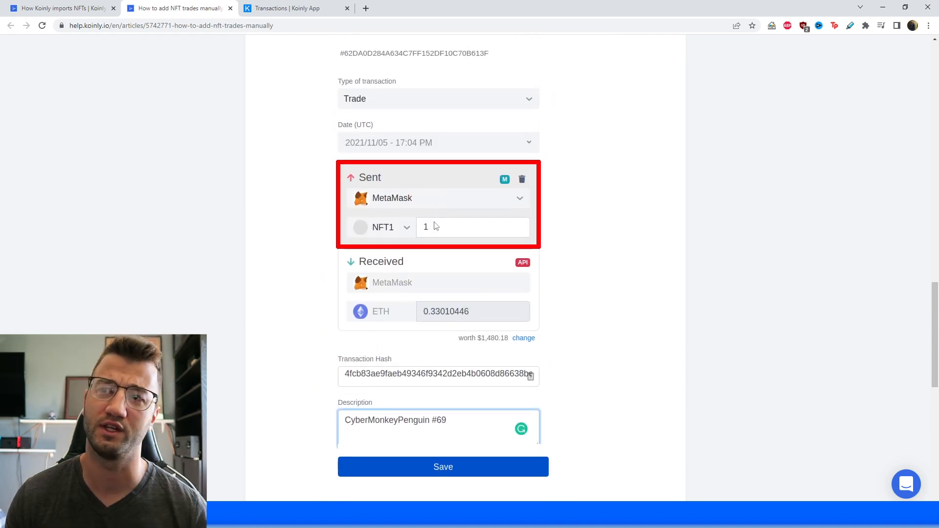
mouse_move(653, 363)
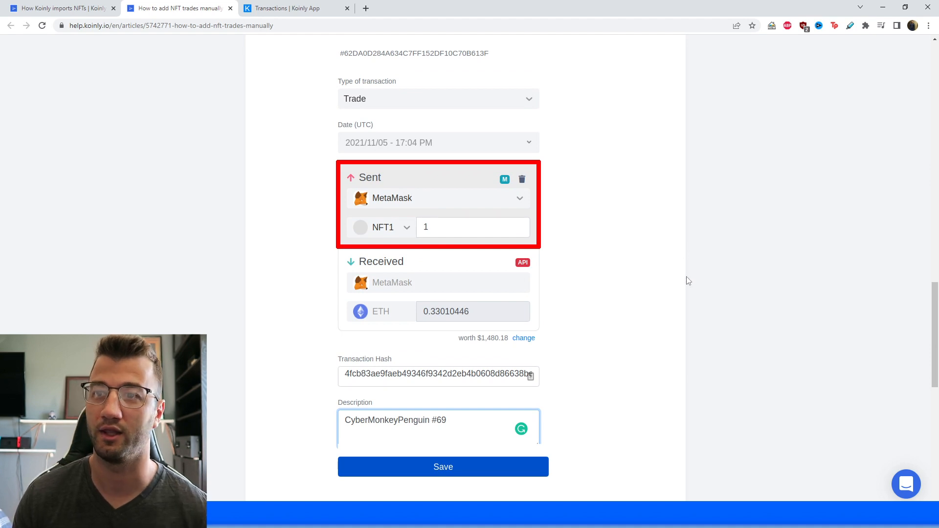
scroll(down, 3)
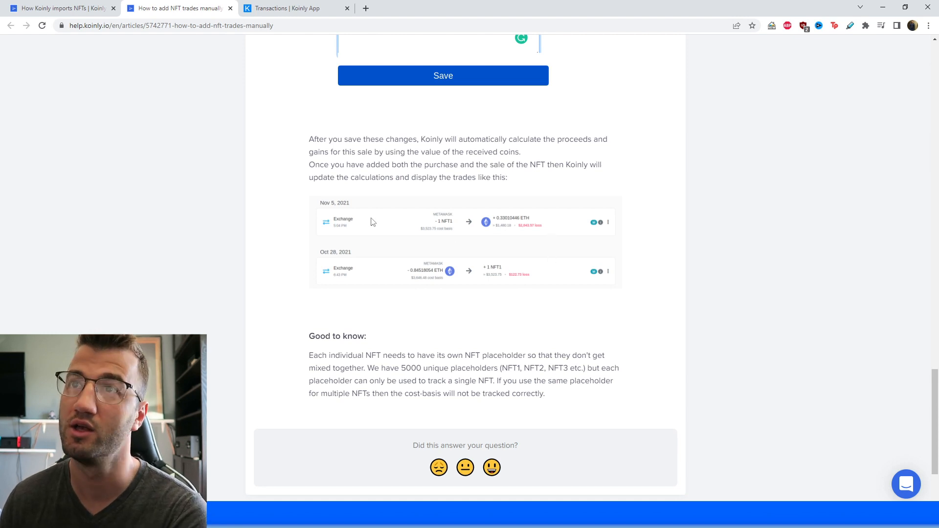
mouse_move(450, 210)
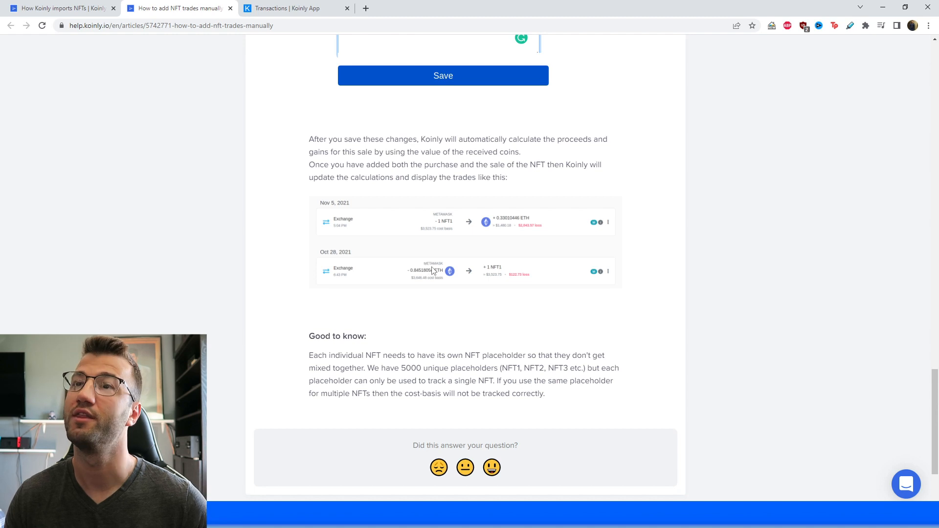
mouse_move(462, 292)
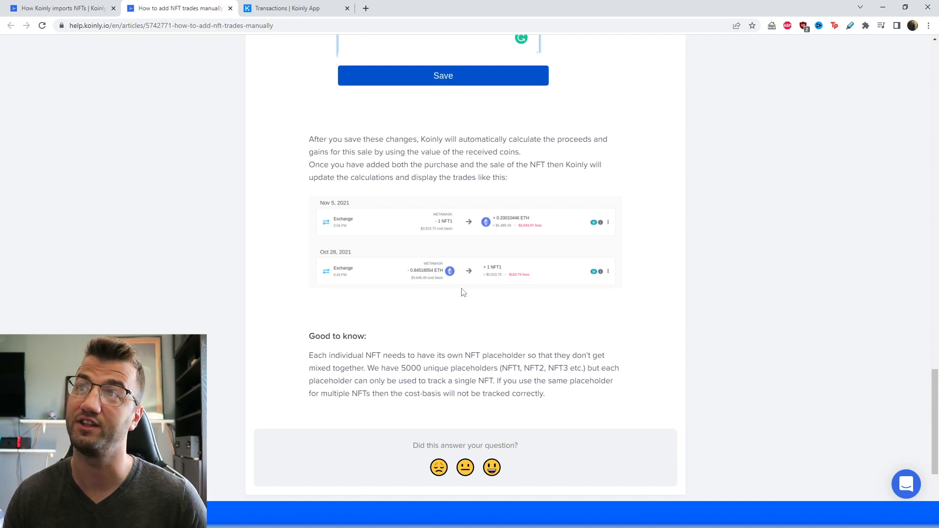
mouse_move(452, 287)
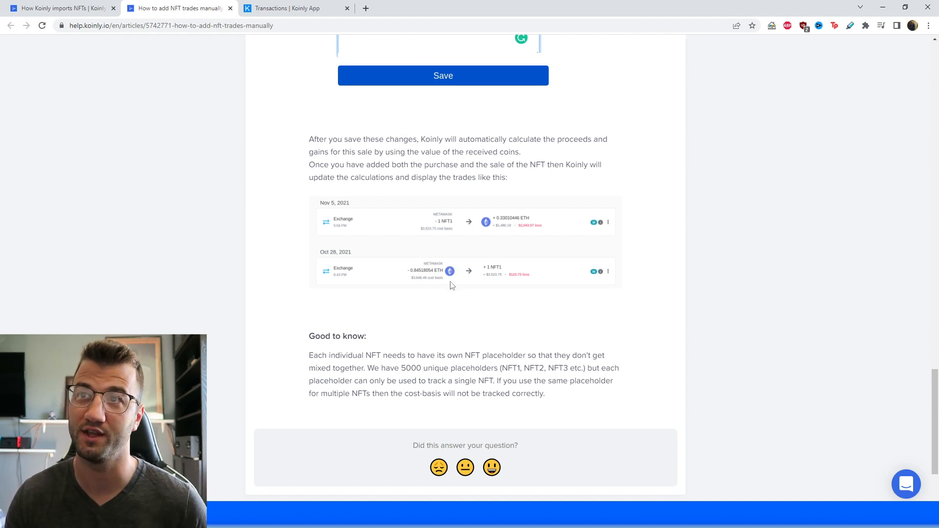
Zoom the page to 125% to read the NFT1 sale for 0.33 ETH and its loss.
key(ctrl+plus)
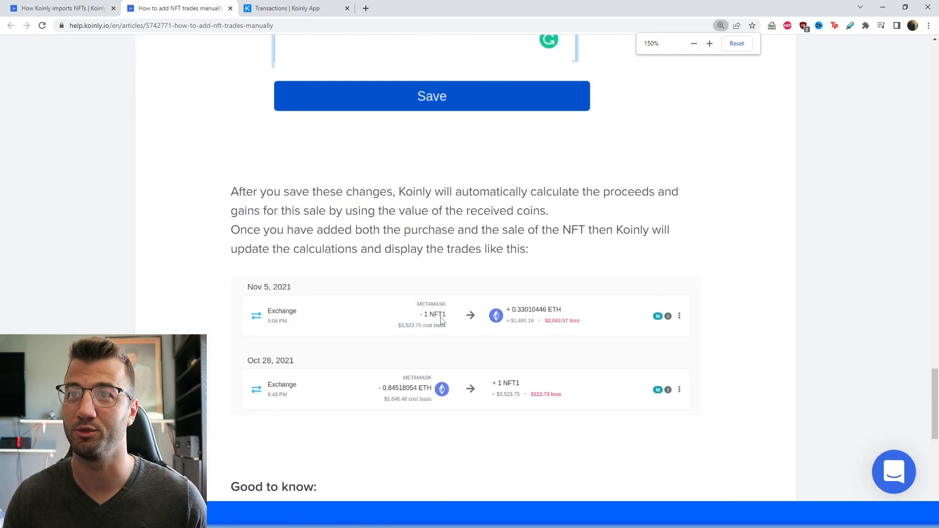
click(709, 43)
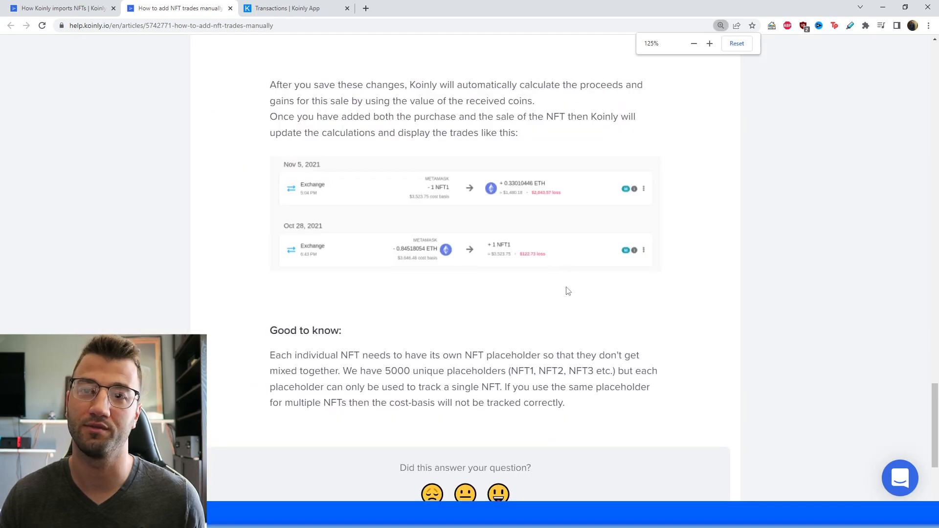
scroll(down, 3)
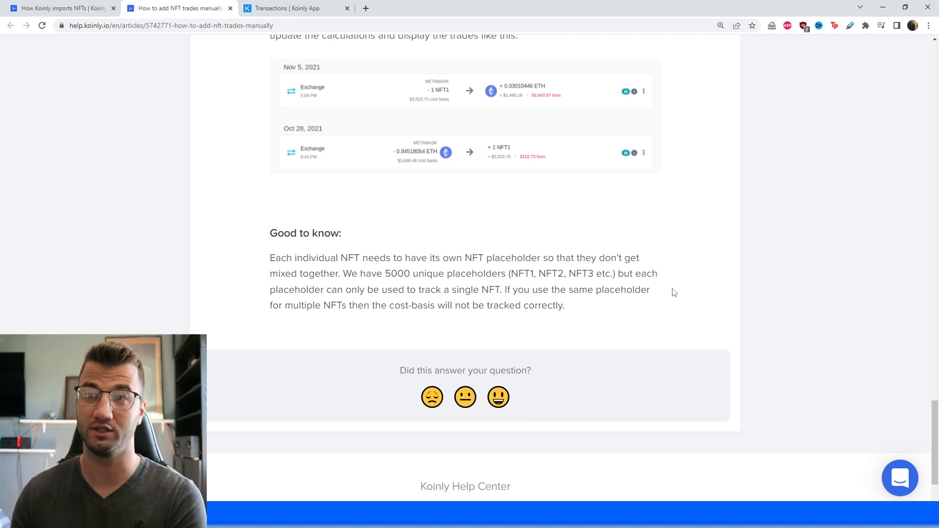
mouse_move(587, 319)
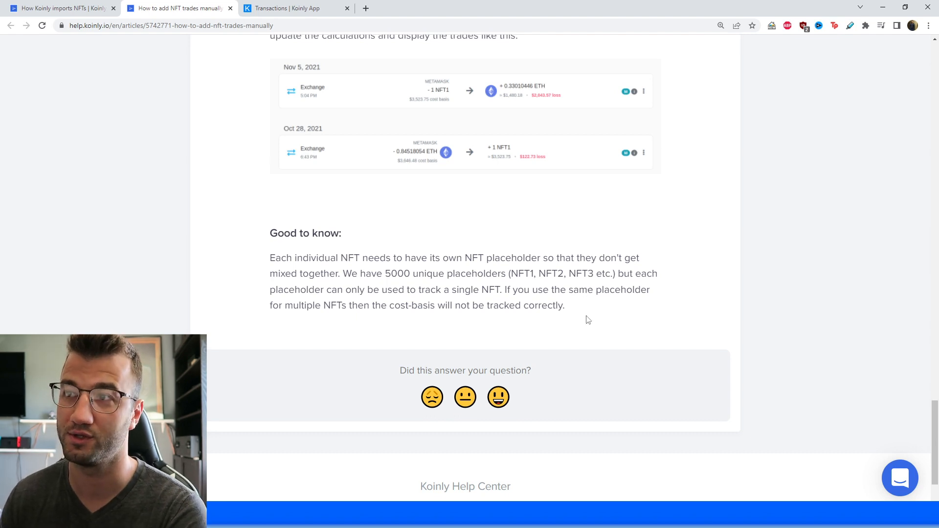
mouse_move(766, 436)
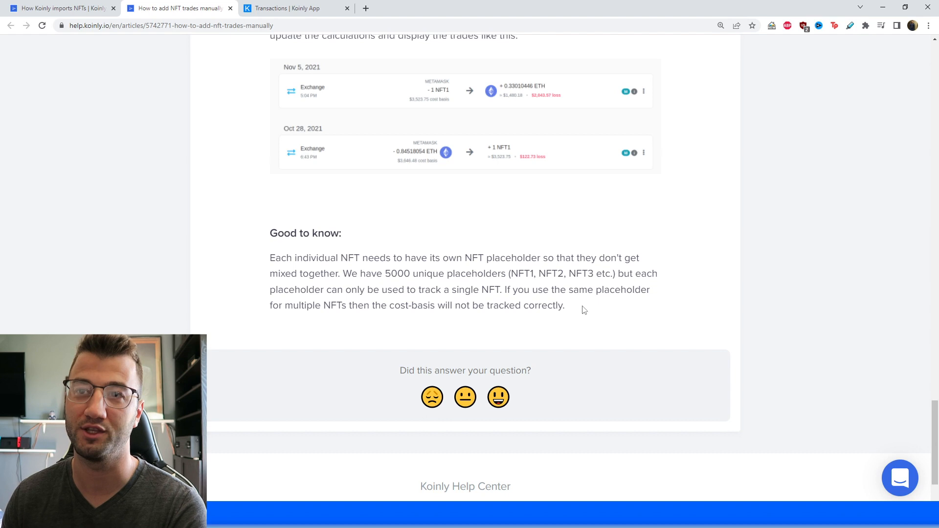
mouse_move(563, 362)
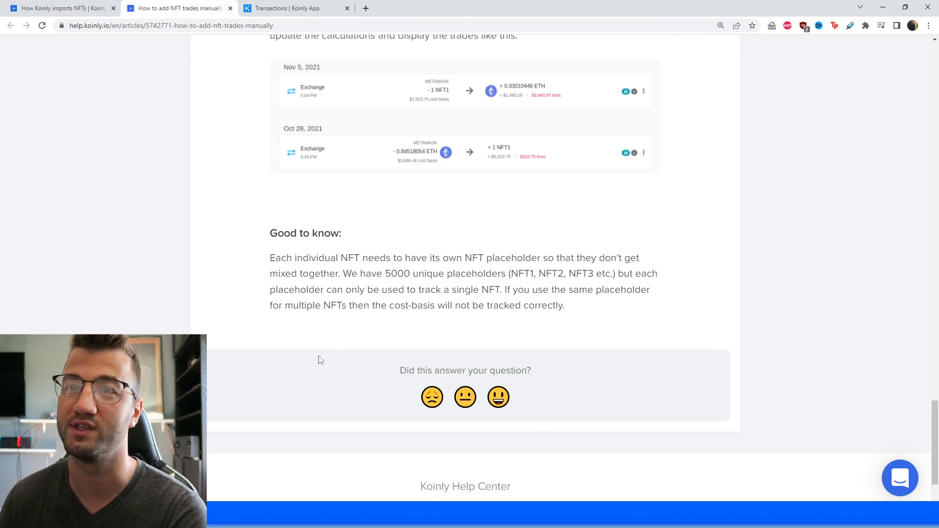
mouse_move(542, 318)
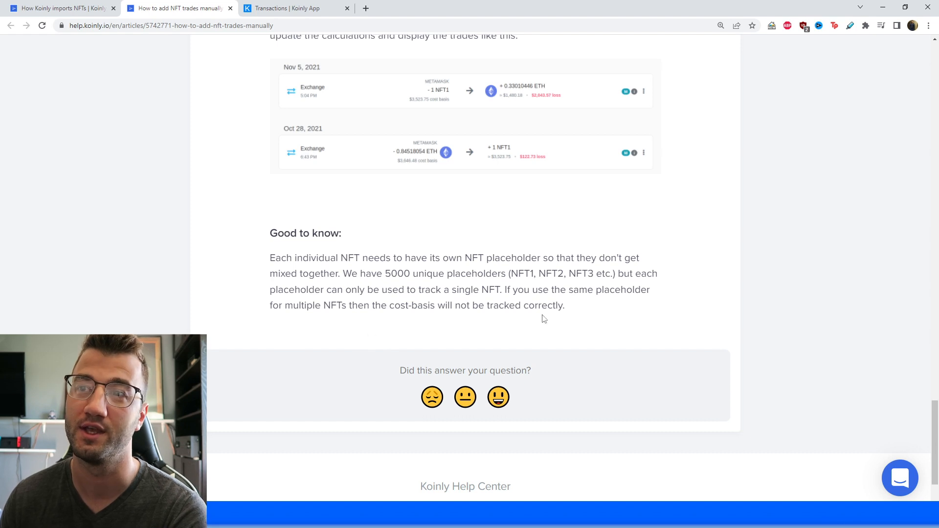
mouse_move(499, 336)
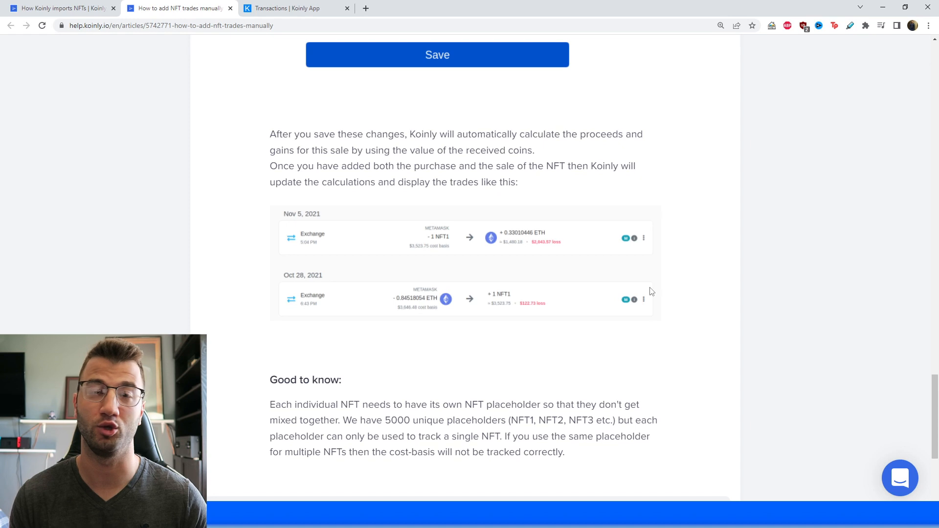
scroll(down, 3)
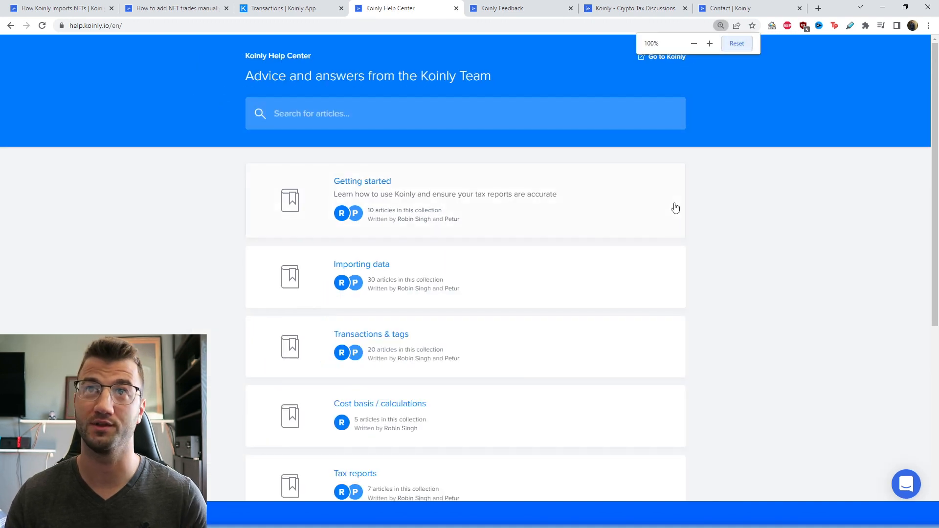
mouse_move(669, 241)
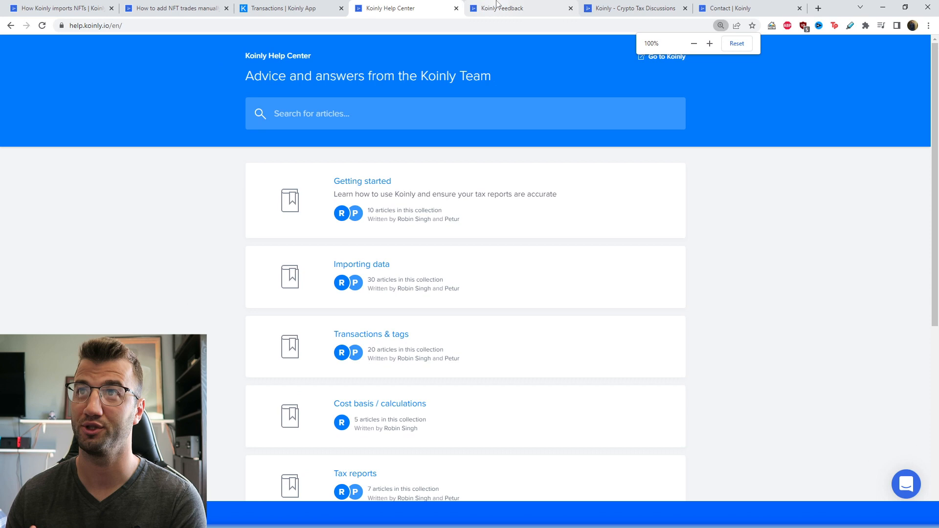
Open the Koinly Feedback tab showing the planned, in-progress and completed roadmap.
click(521, 8)
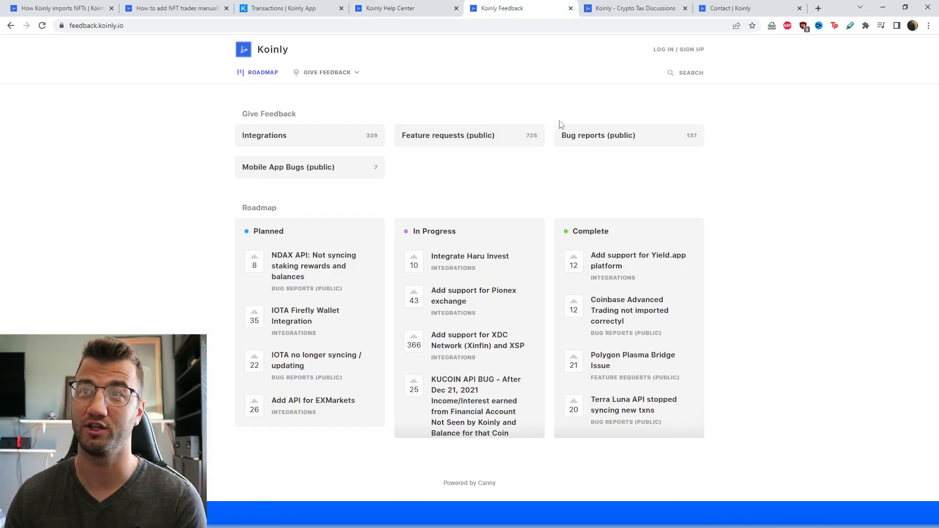